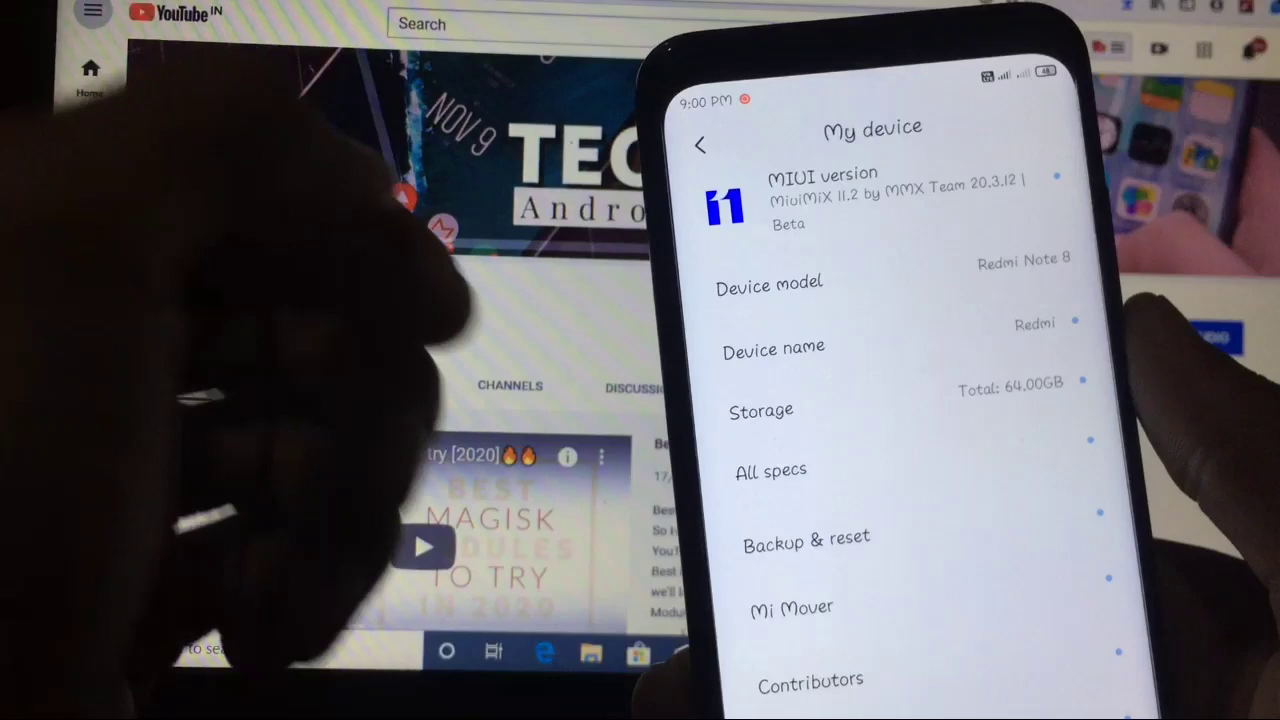
# Close the My device page and launch Camera, reaching its location-tagging welcome prompt
pyautogui.click(771, 470)
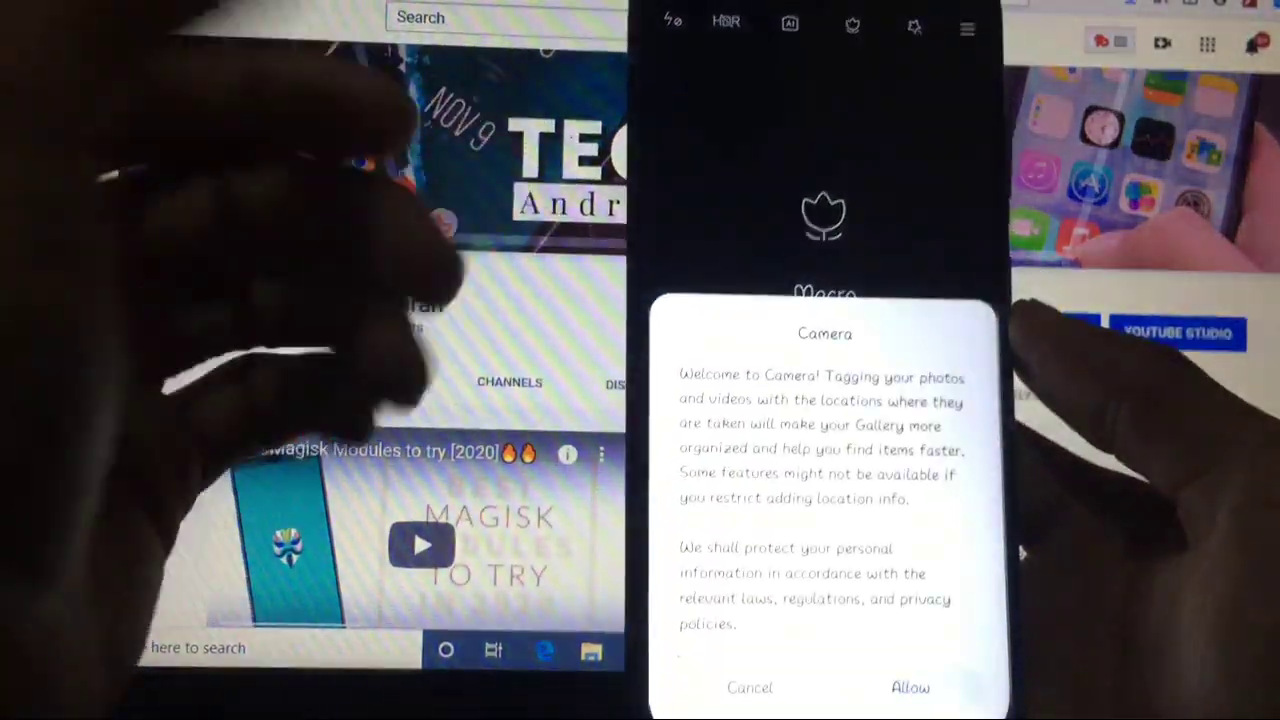
# Allow camera location tagging, view the Photo viewfinder, then return home
pyautogui.click(910, 687)
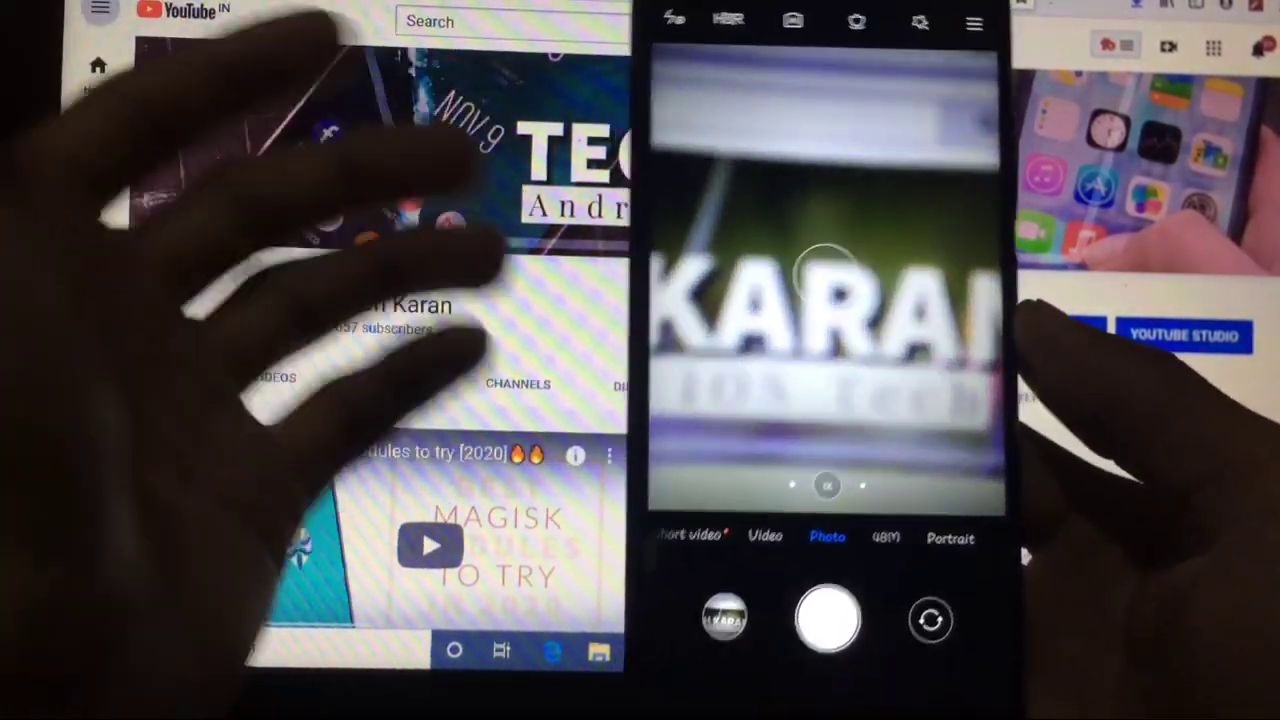
pyautogui.click(765, 538)
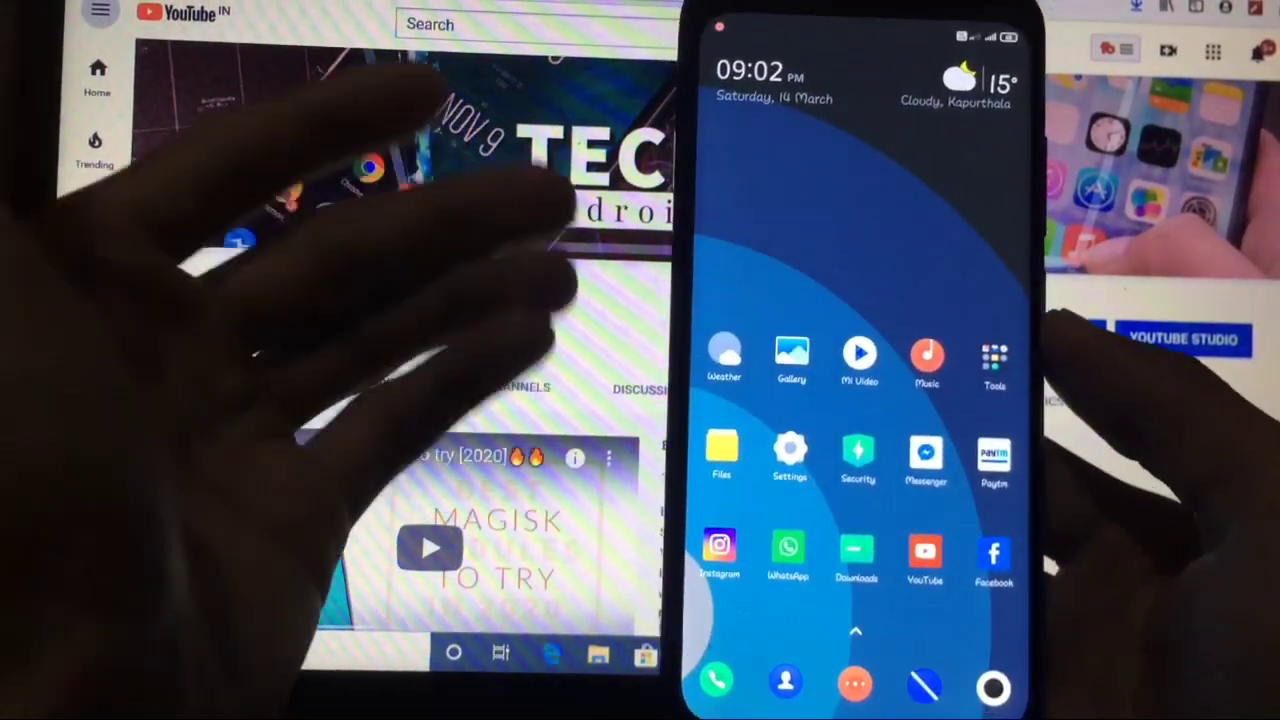
# Check Geekbench's saved CPU result of Single-Core 312 and Multi-Core 1350
pyautogui.click(790, 455)
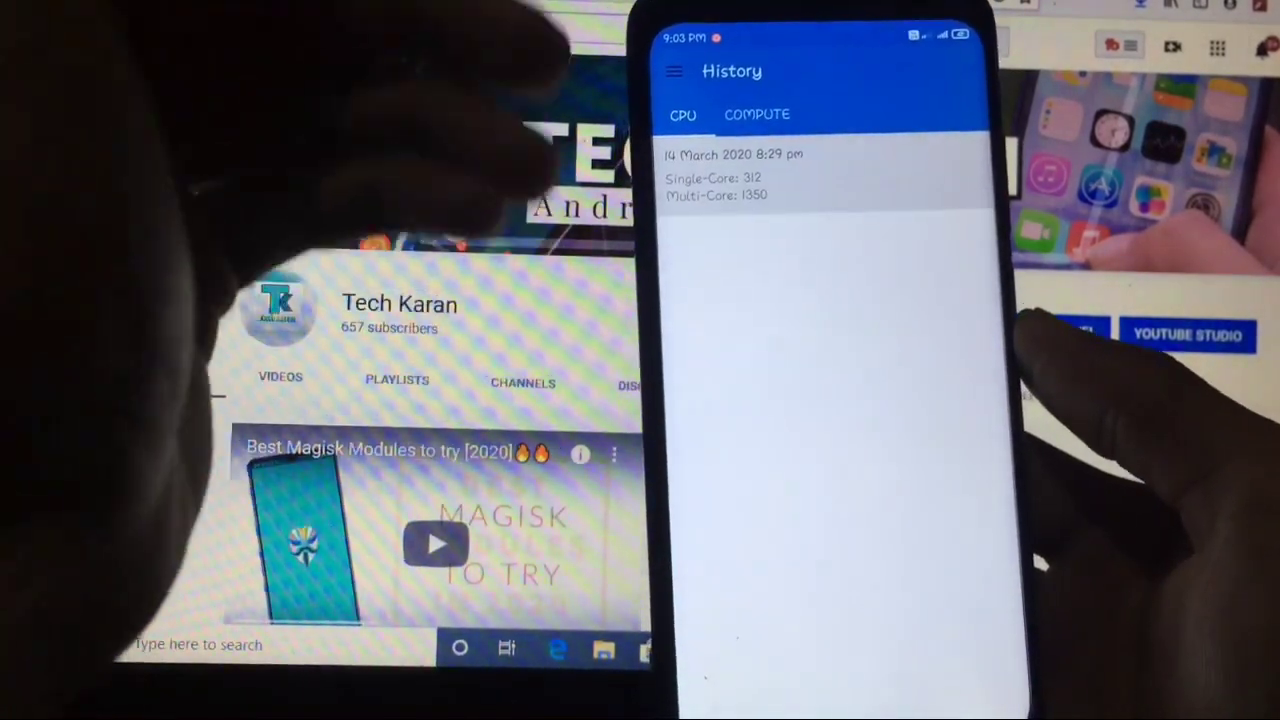
pyautogui.click(732, 175)
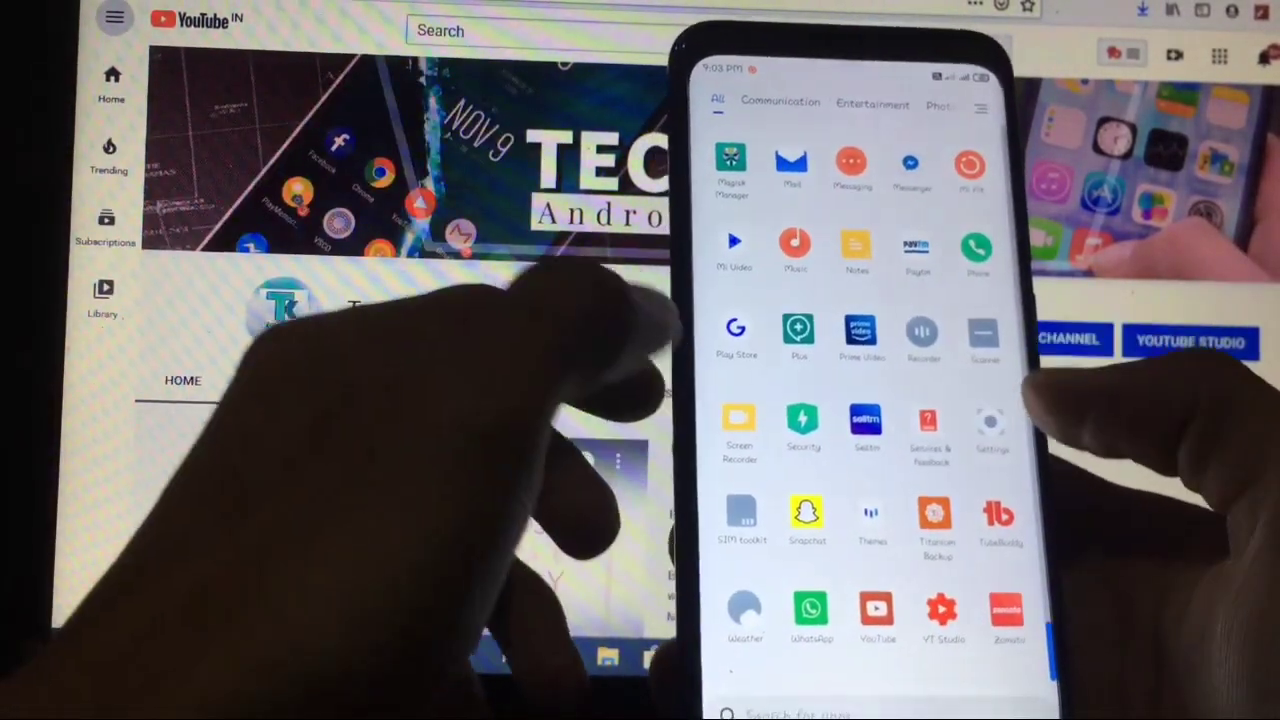
# Review the Lock screen settings and the Side panel shortcuts list in Settings
pyautogui.click(990, 420)
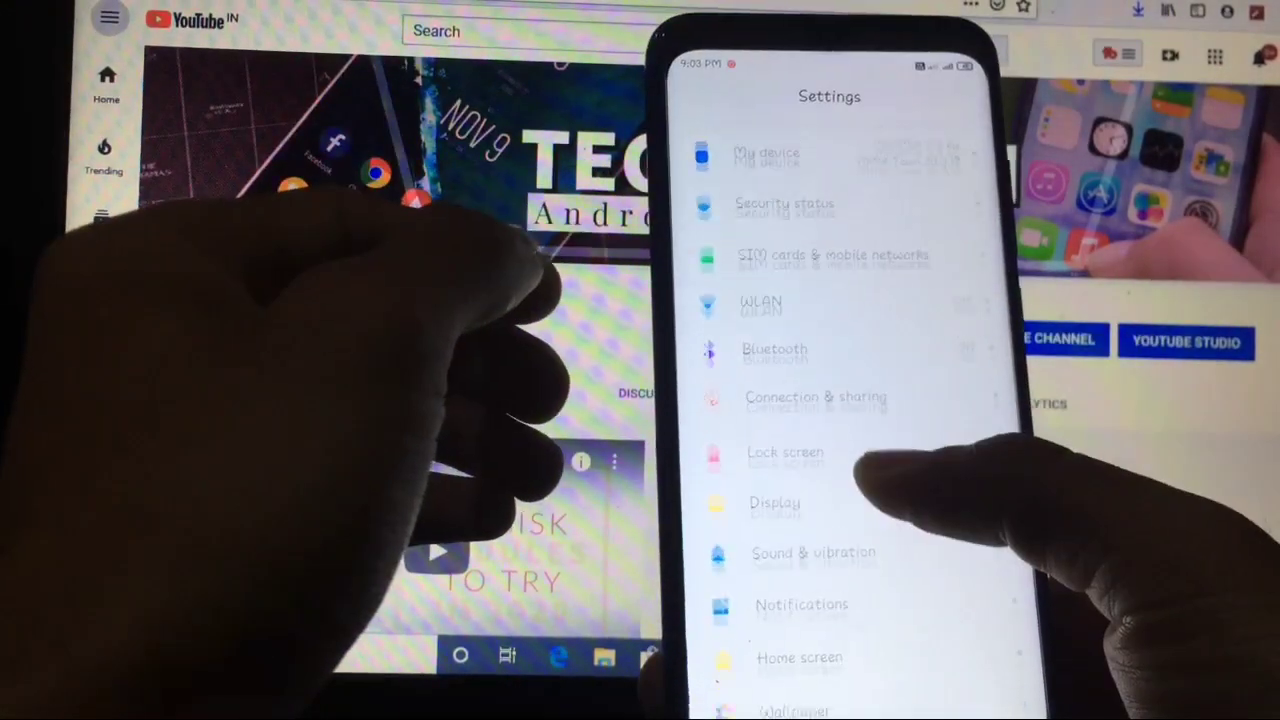
pyautogui.click(785, 452)
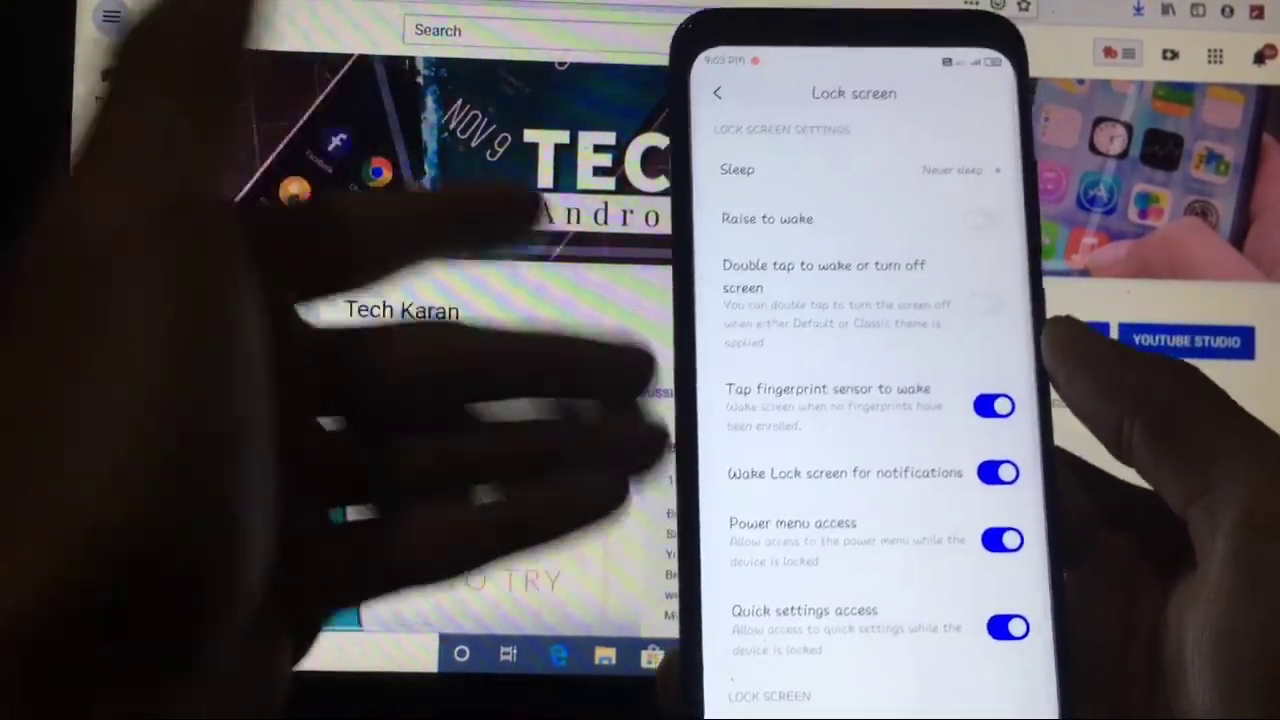
pyautogui.scroll(-3)
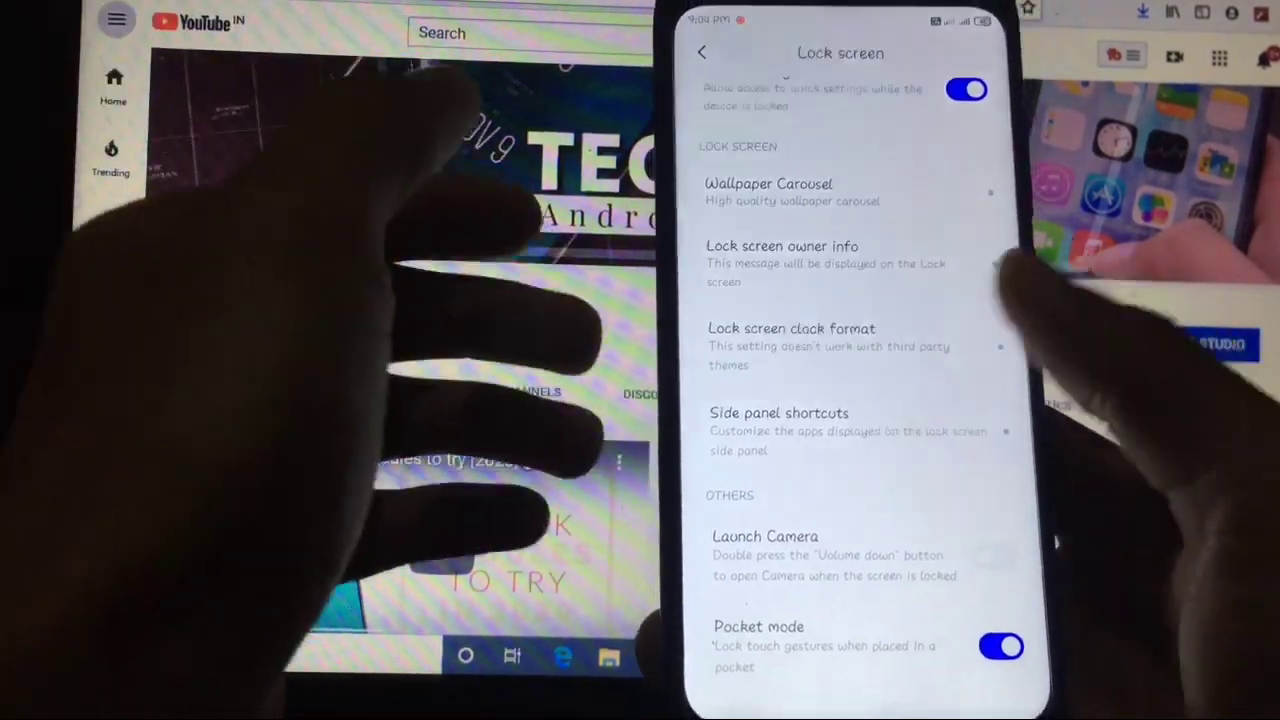
pyautogui.click(779, 413)
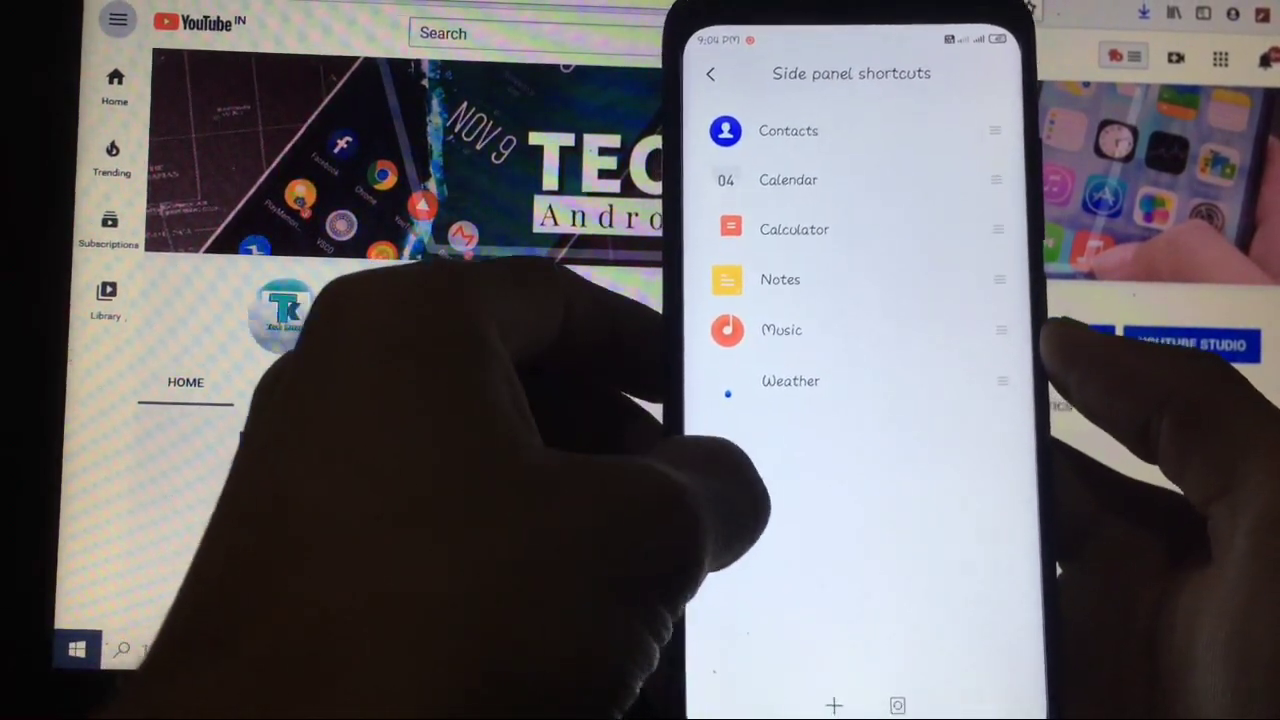
pyautogui.click(711, 73)
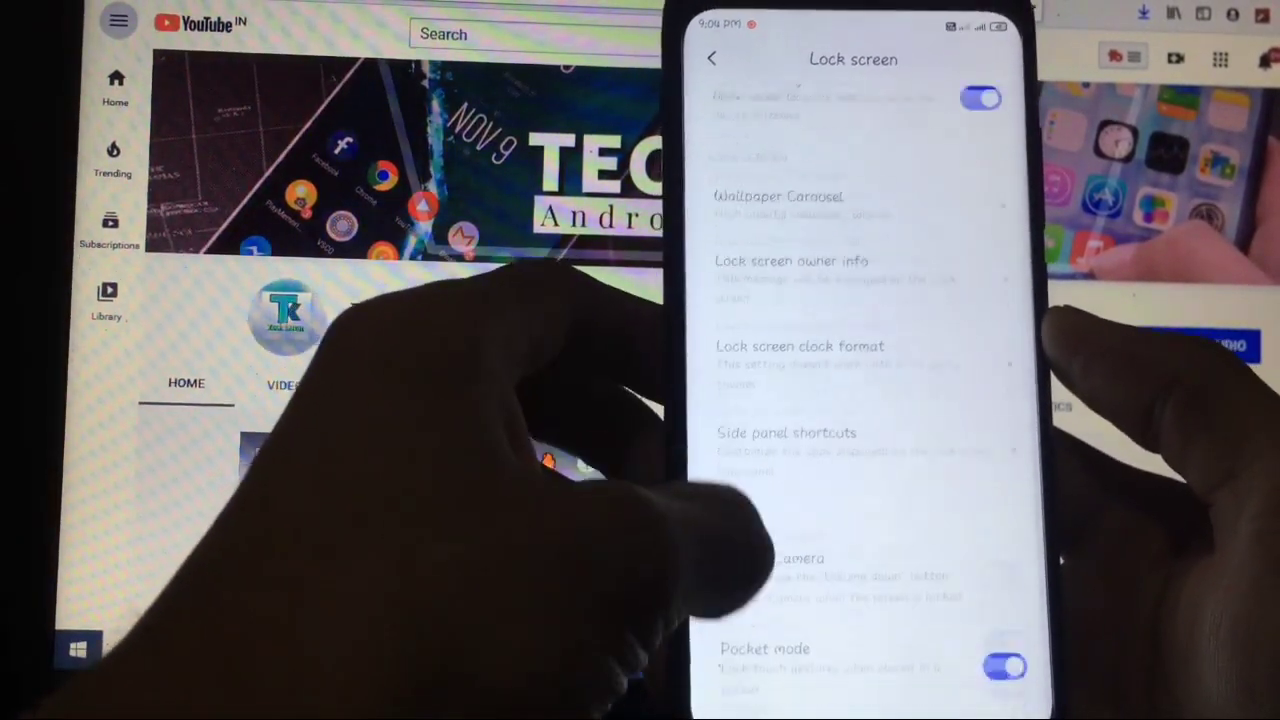
pyautogui.click(711, 59)
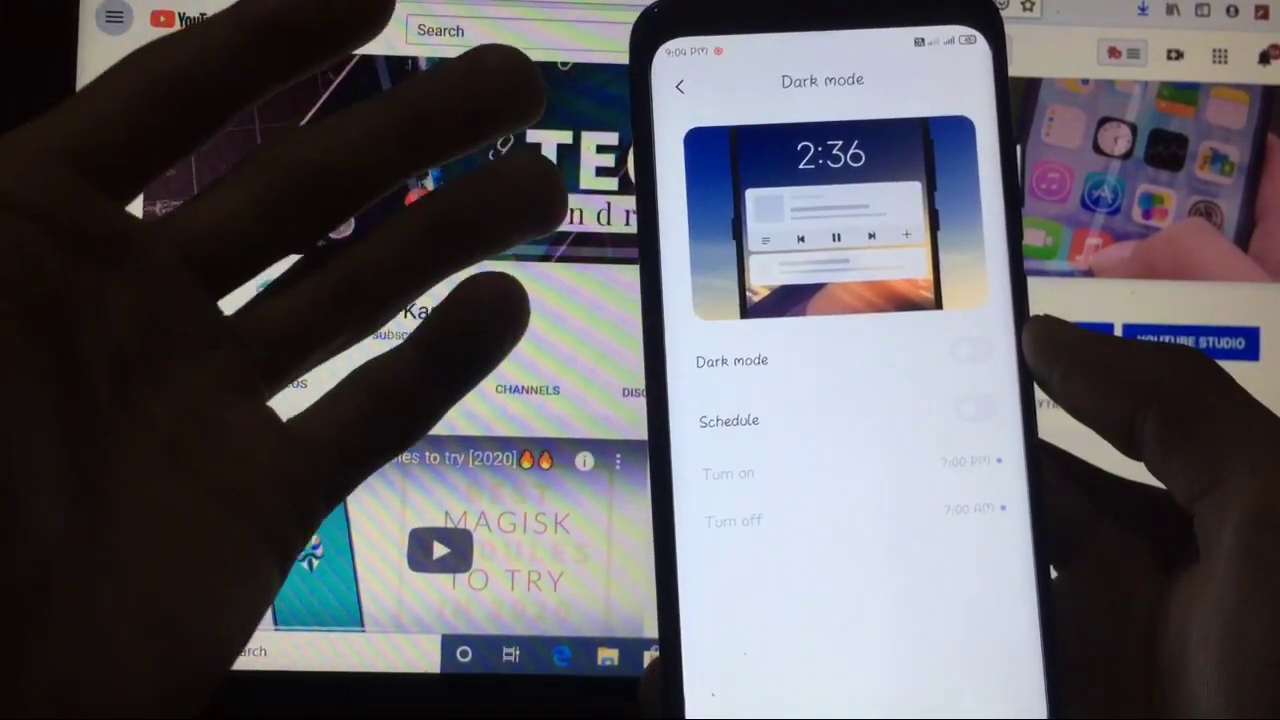
# View the Fonts page with Sweetie applied and Notch & status bar, returning to Settings
pyautogui.click(680, 85)
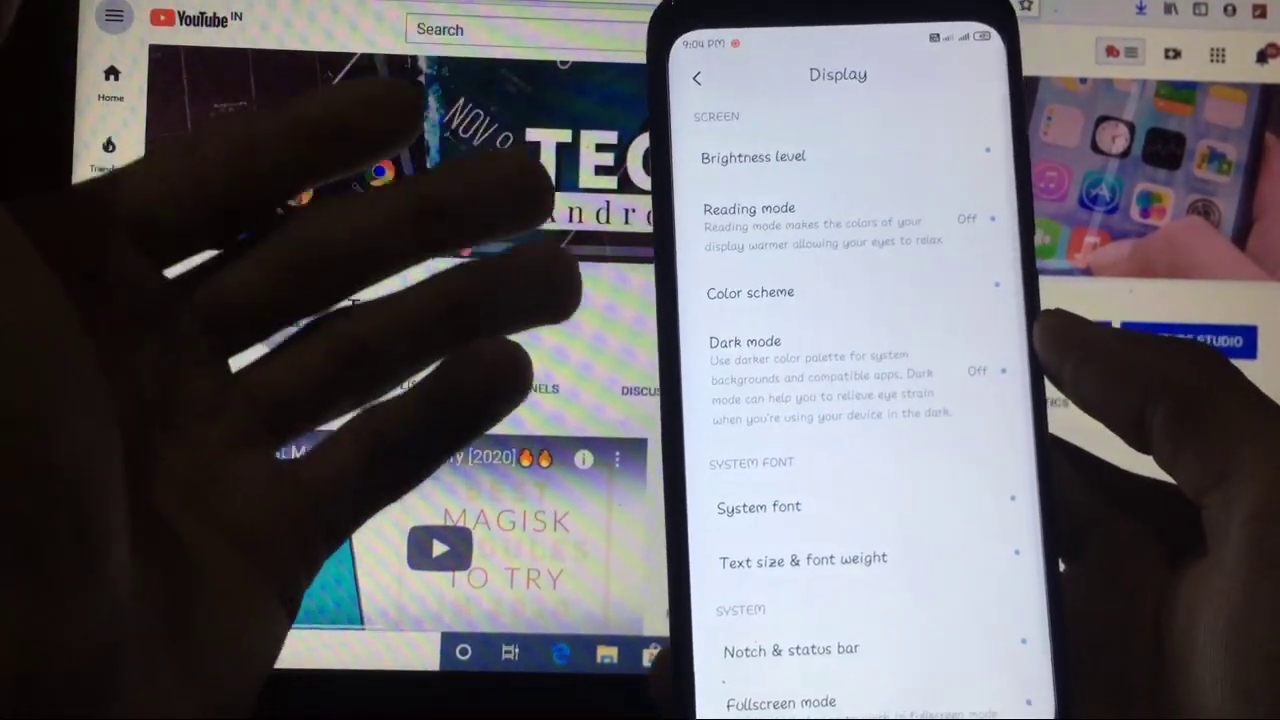
pyautogui.scroll(-3)
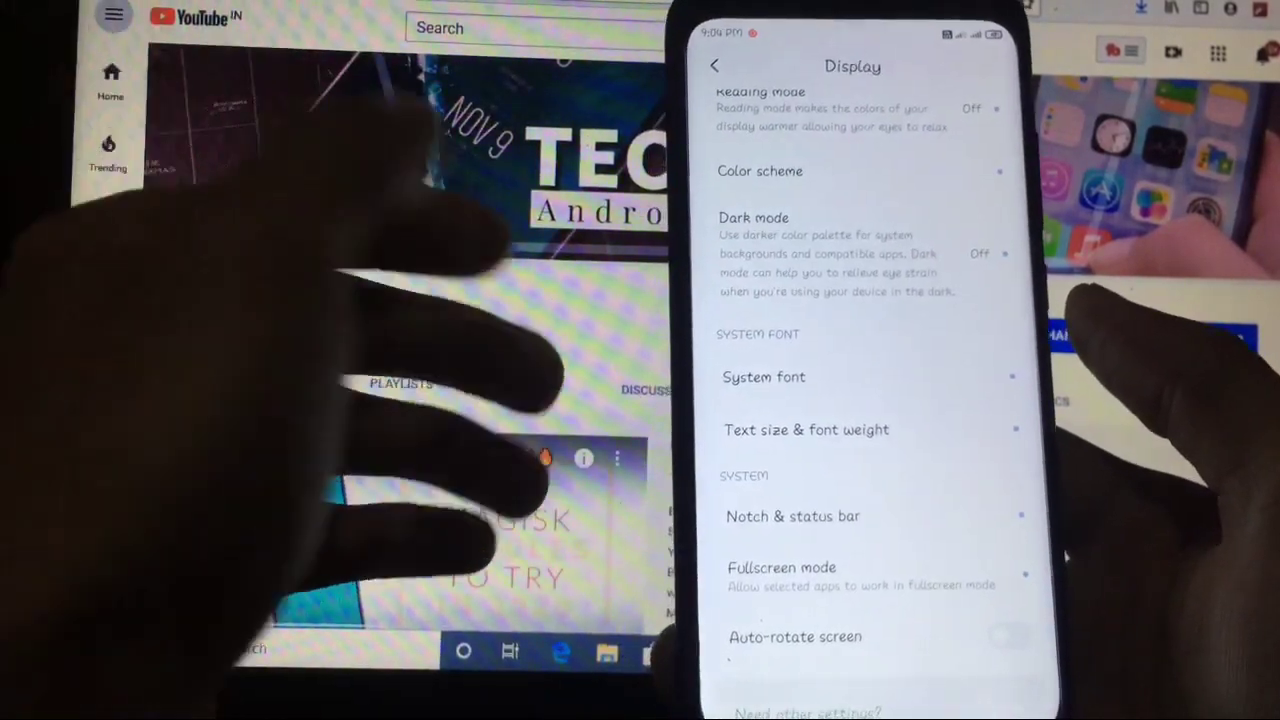
pyautogui.click(763, 377)
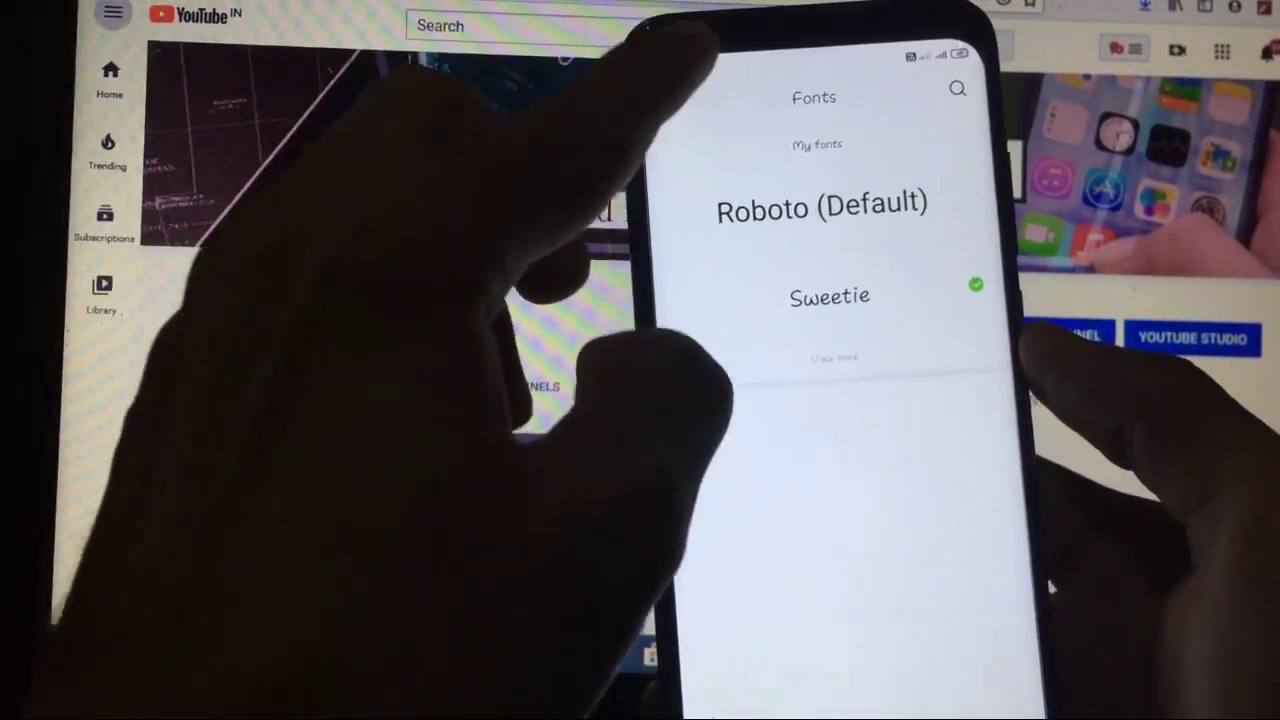
pyautogui.click(700, 92)
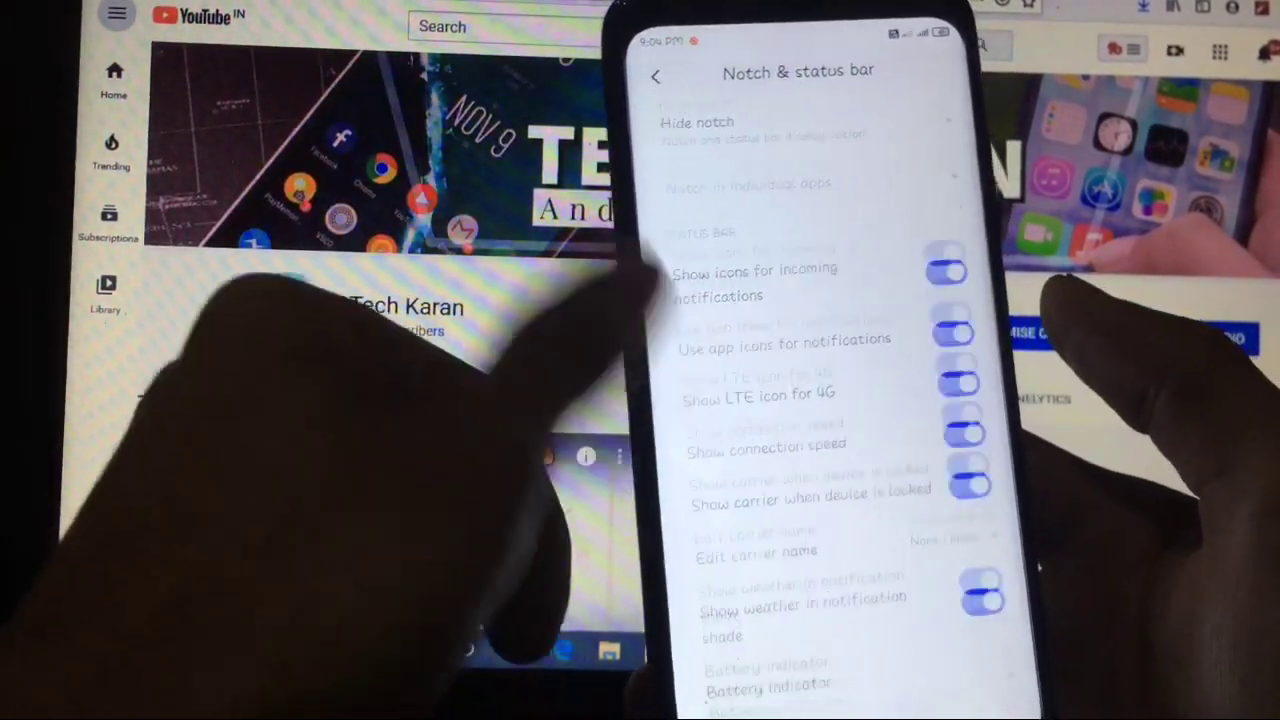
pyautogui.click(656, 75)
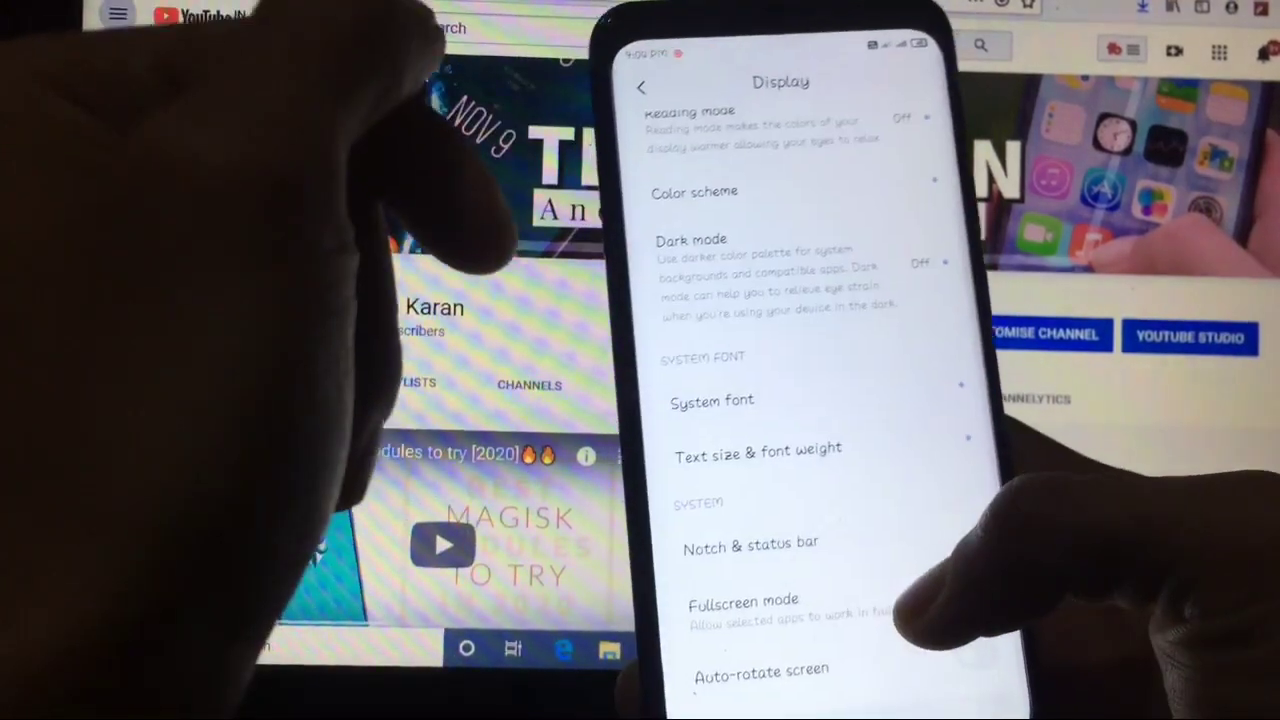
pyautogui.click(758, 449)
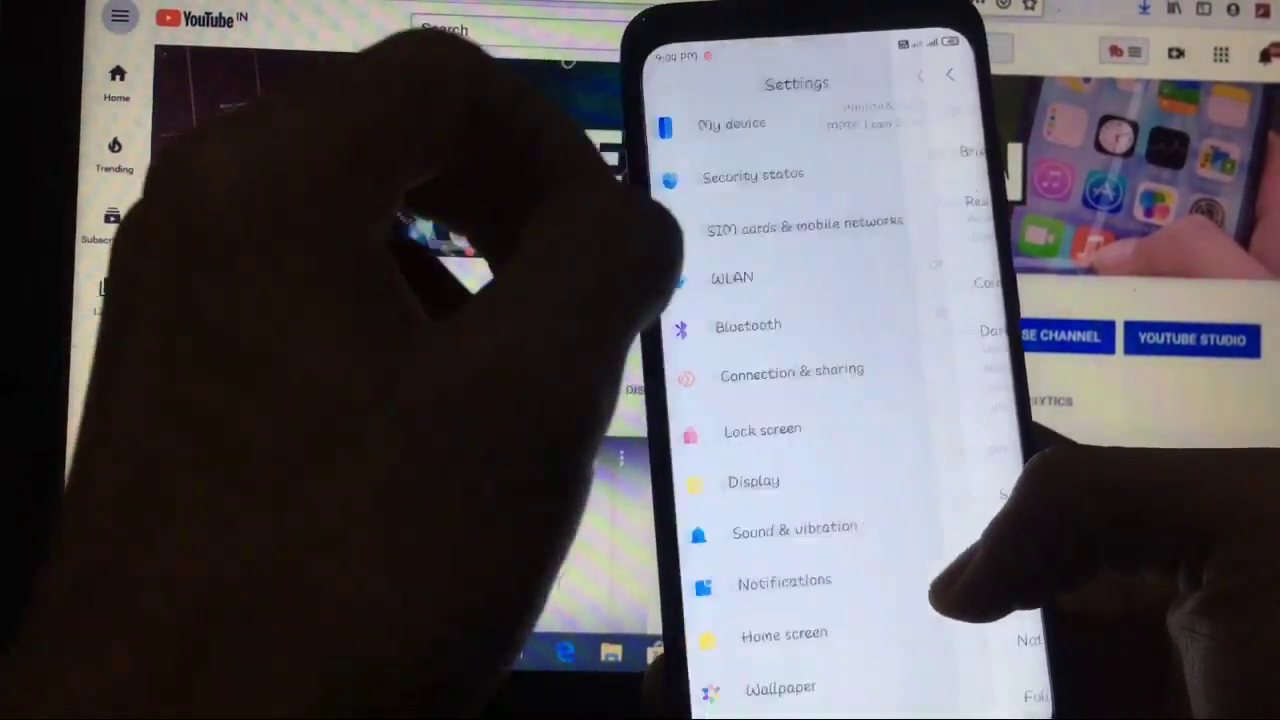
pyautogui.scroll(-3)
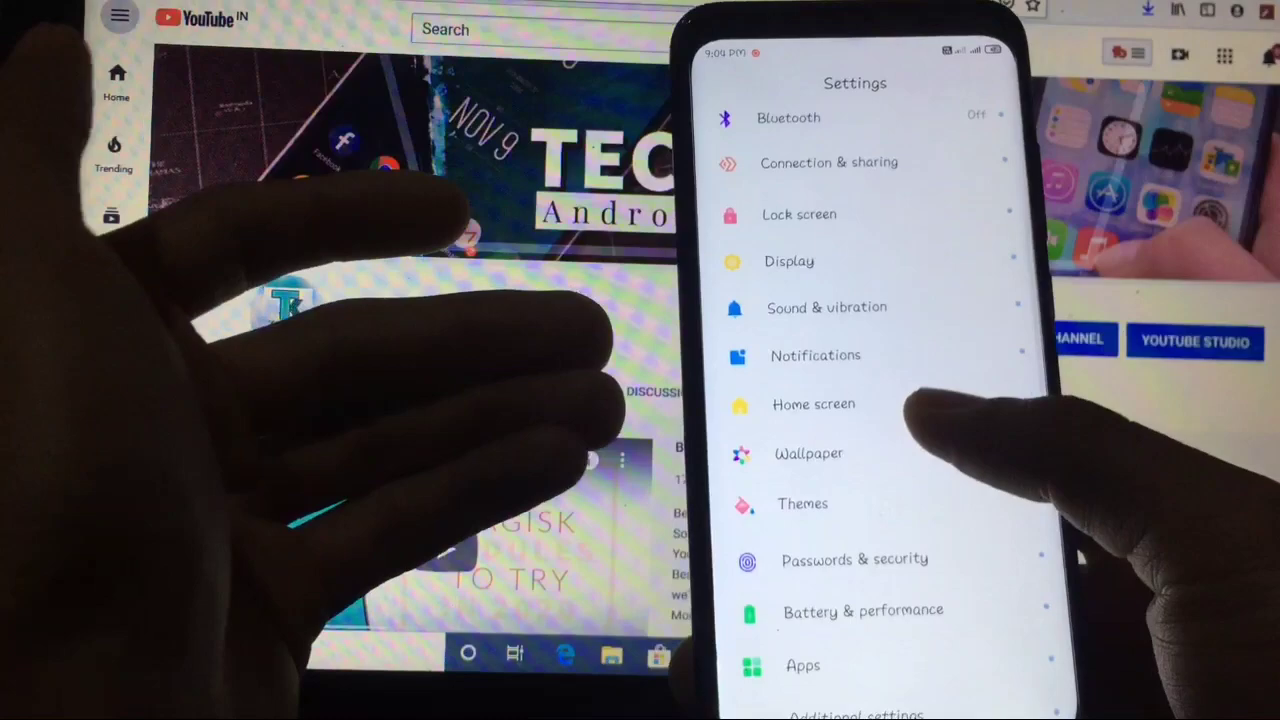
# Review the Home screen settings, the -1 screen choices and App drawer options
pyautogui.click(813, 404)
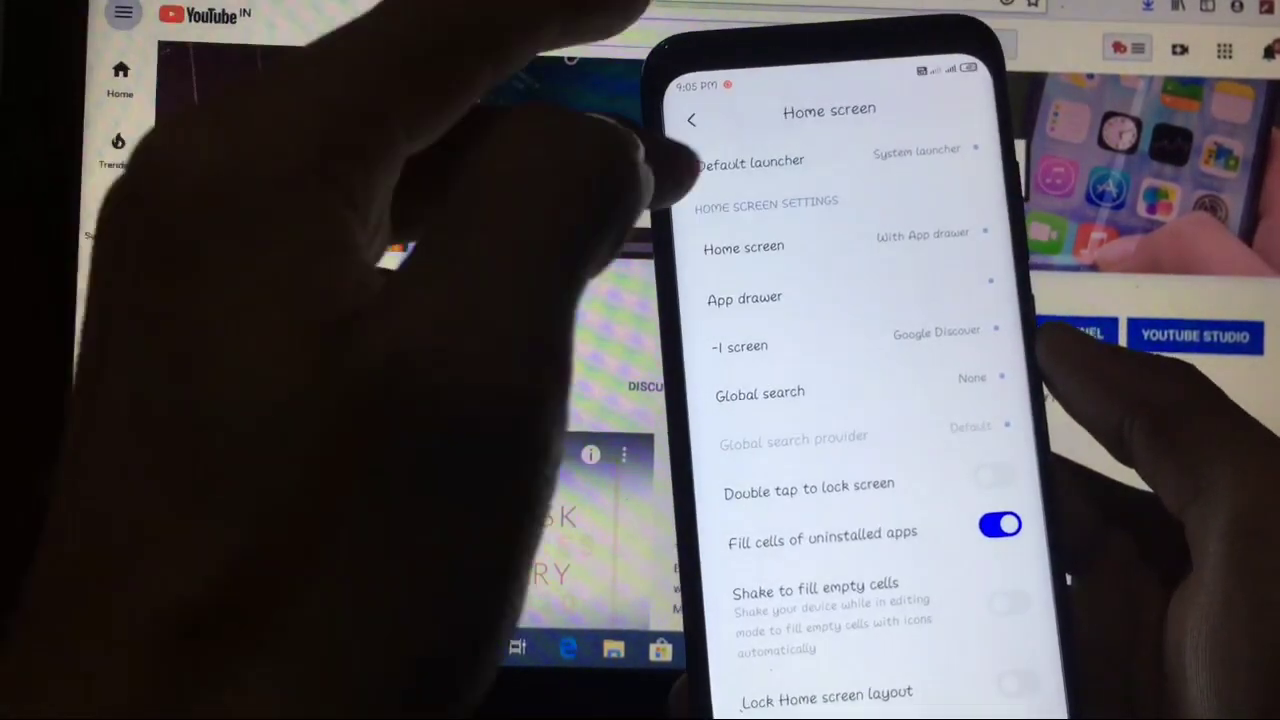
pyautogui.click(743, 247)
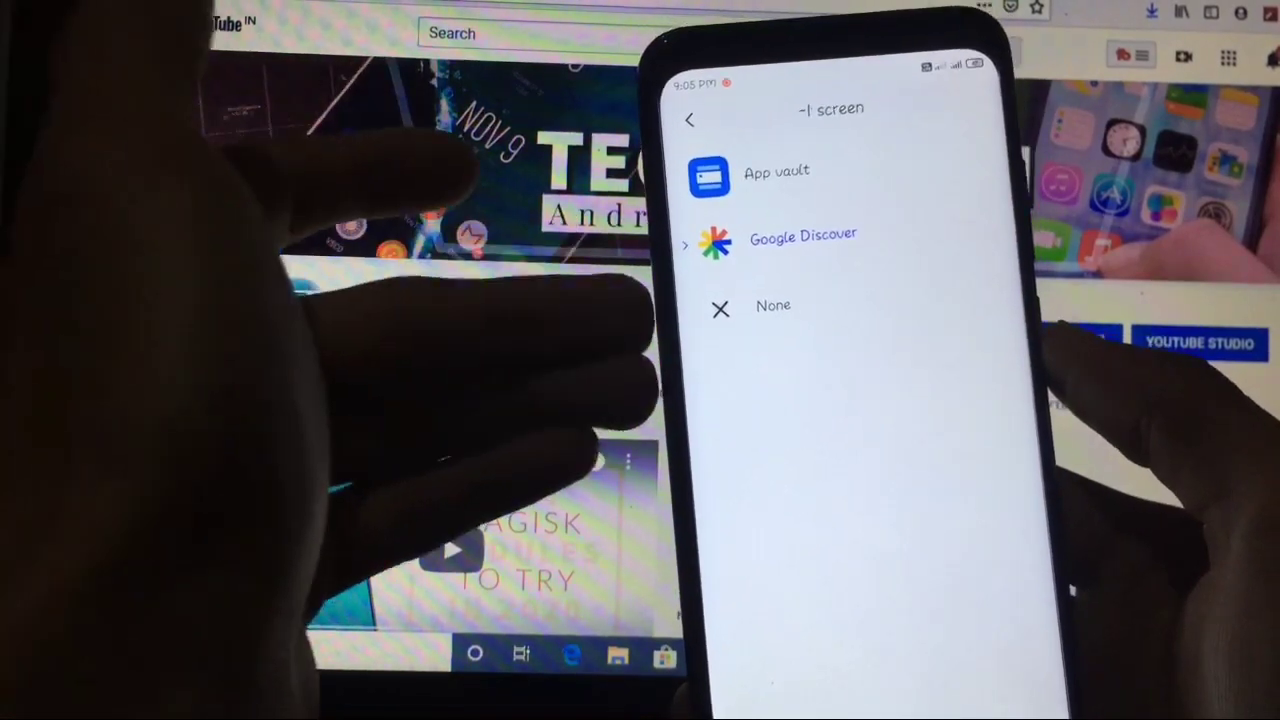
pyautogui.click(689, 119)
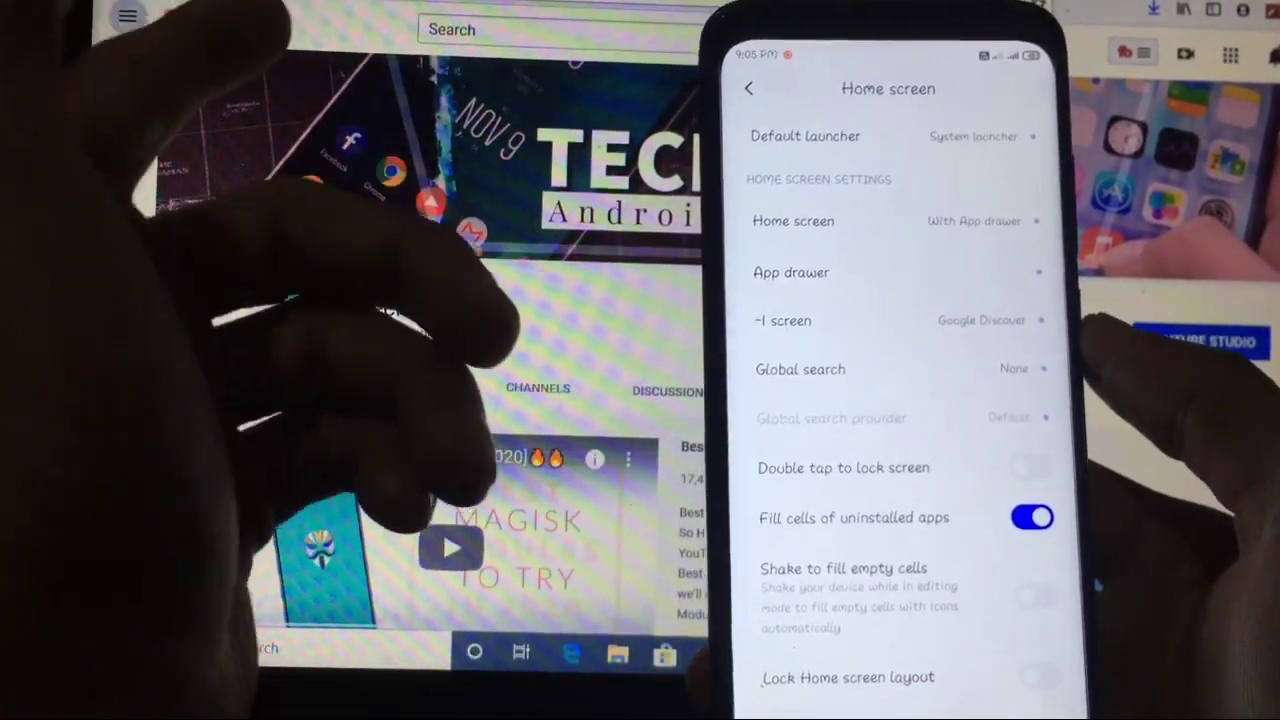
pyautogui.click(791, 272)
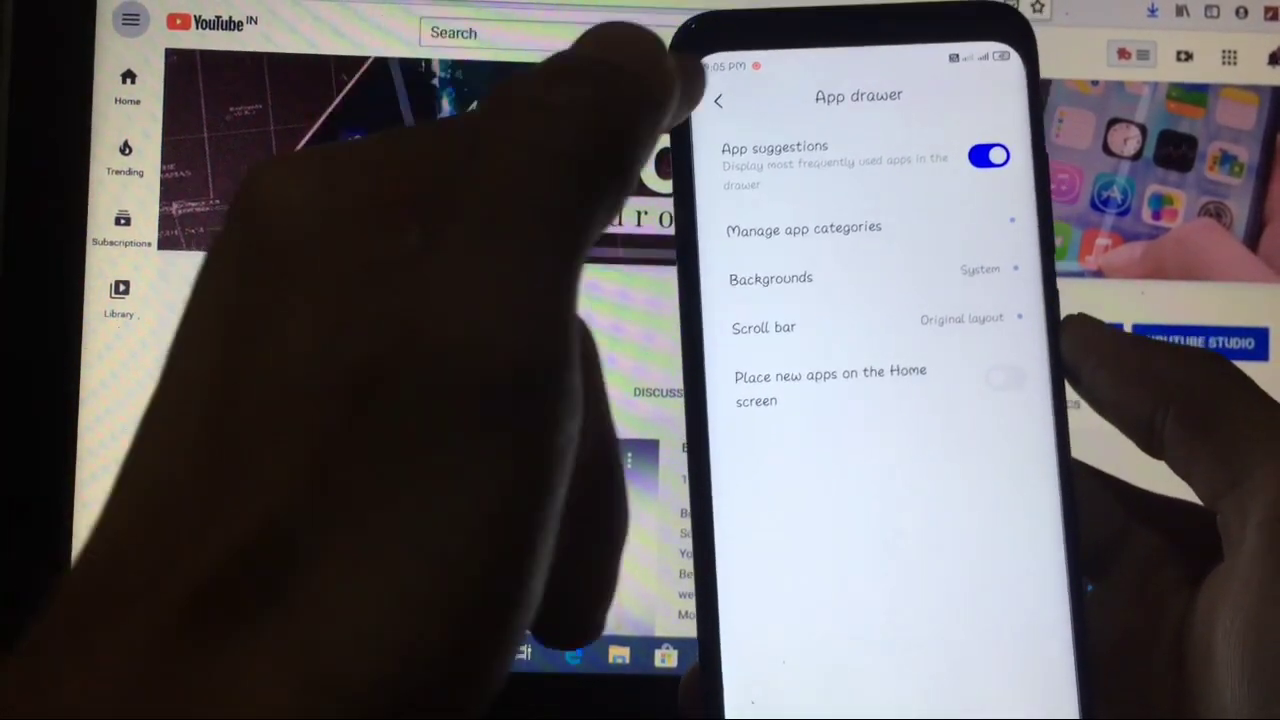
pyautogui.click(718, 100)
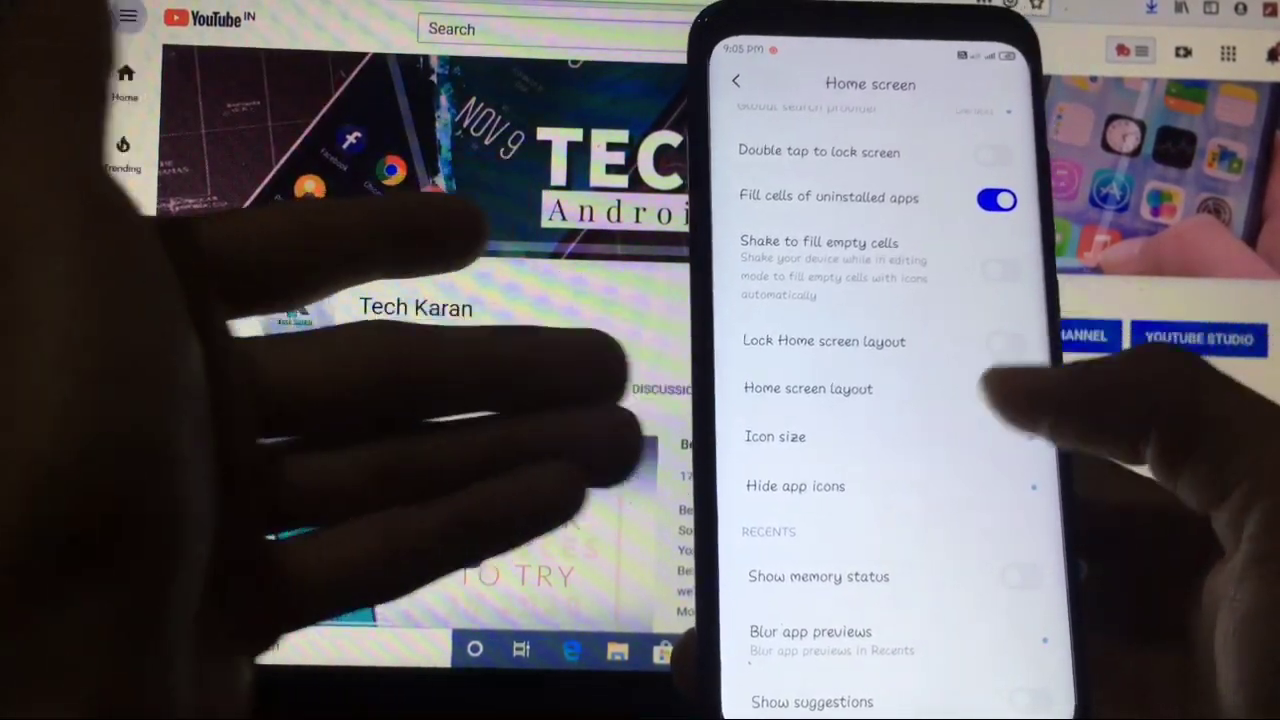
pyautogui.click(736, 80)
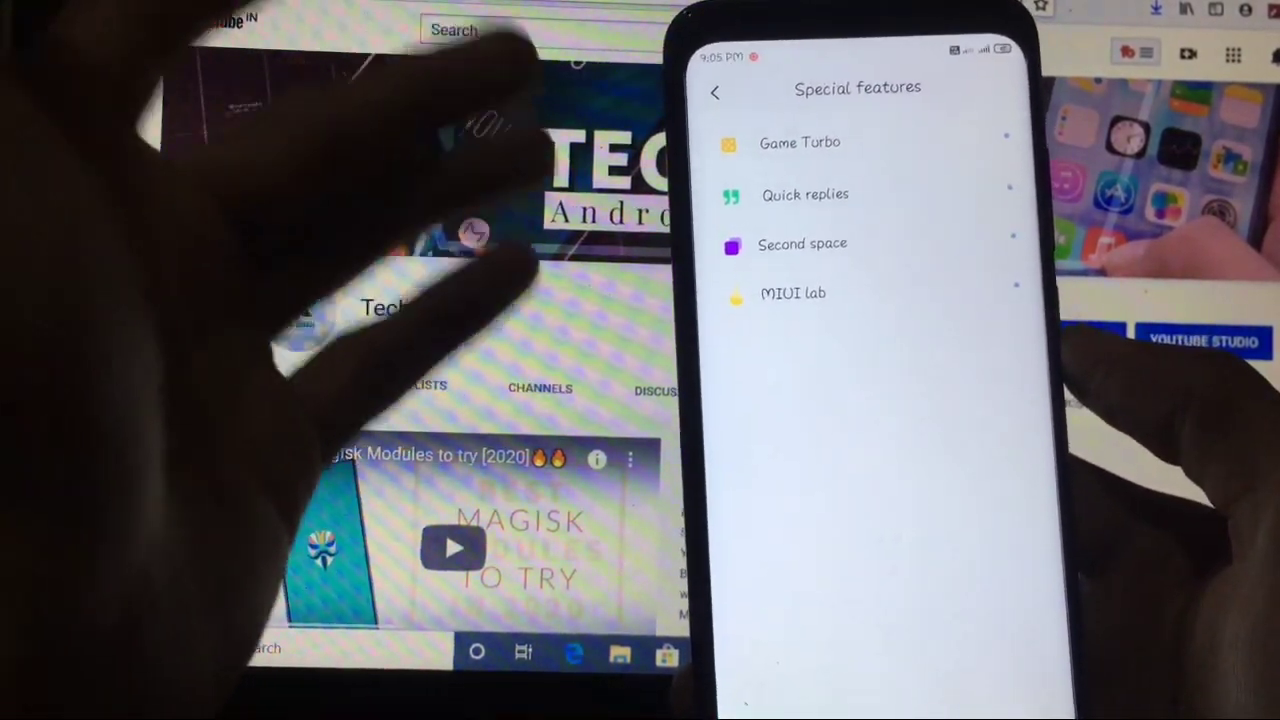
# Leave Special features and restart into the Fastboot, Reboot and Recovery boot menu
pyautogui.click(715, 92)
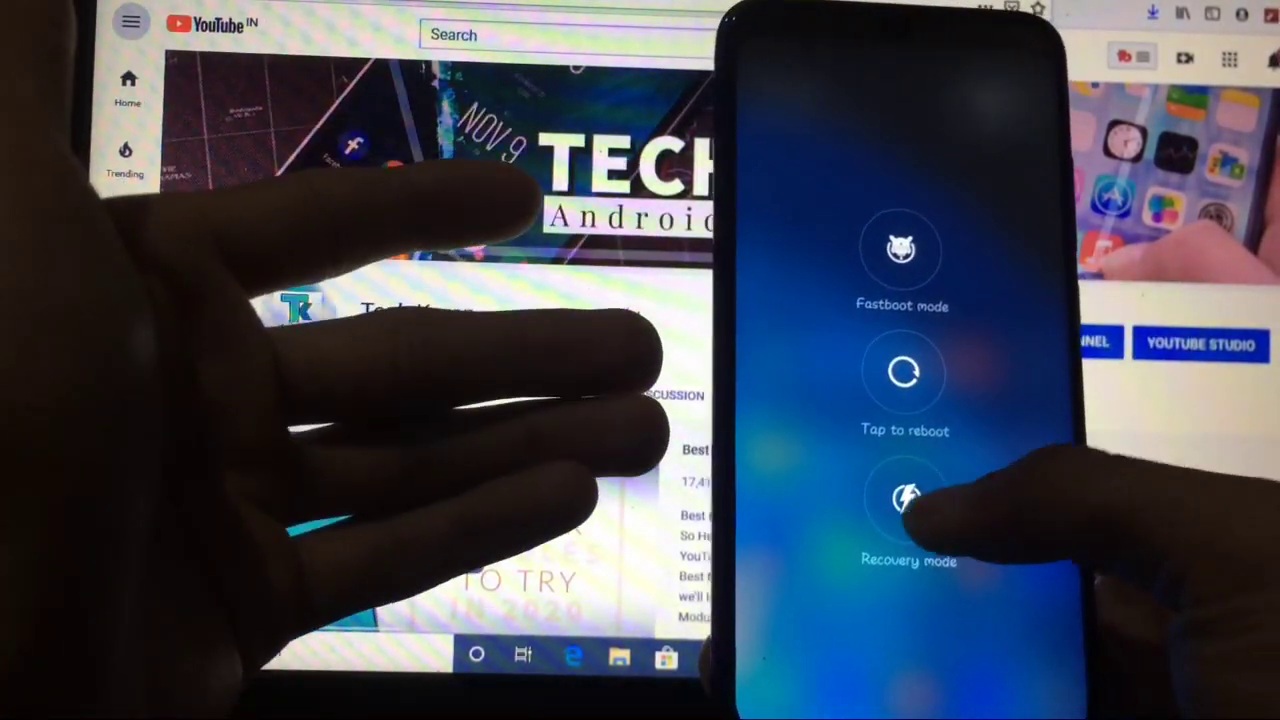
# Choose Recovery mode to boot into the RevolutionOS recovery main menu
pyautogui.click(905, 510)
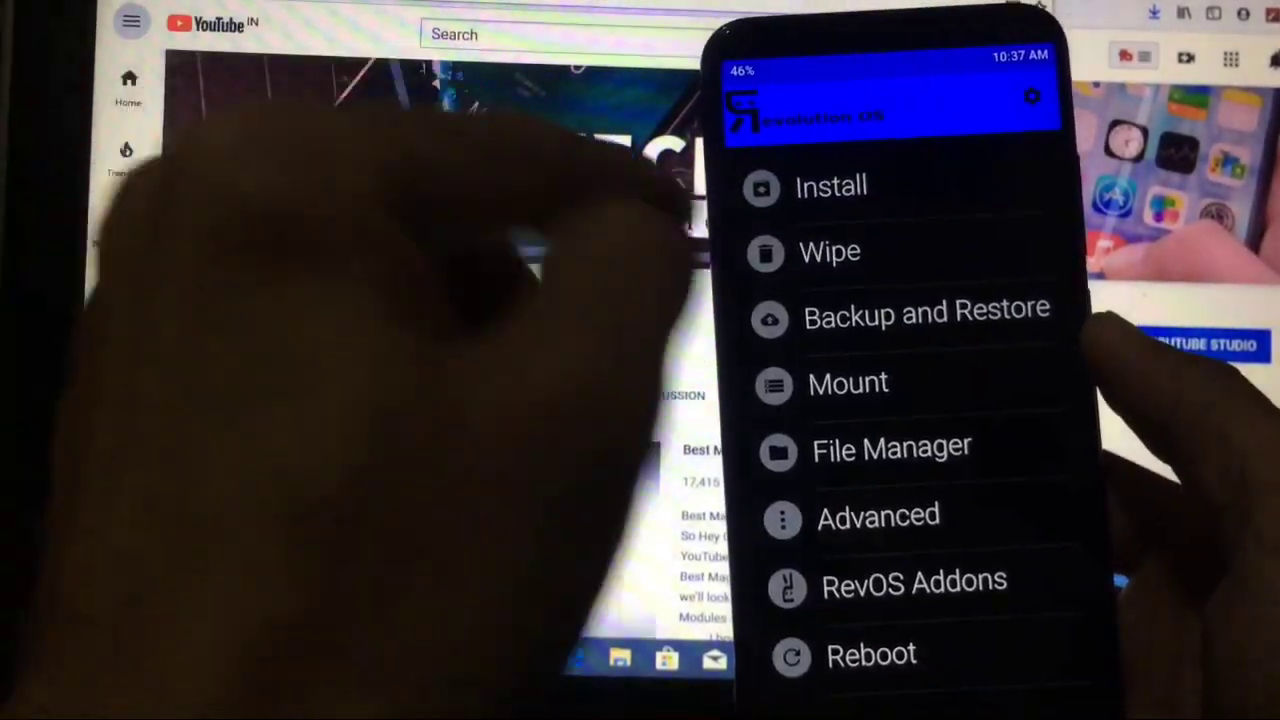
# Open the recovery's Wipe page with Factory Reset, Format Data and Advanced Wipe
pyautogui.click(830, 251)
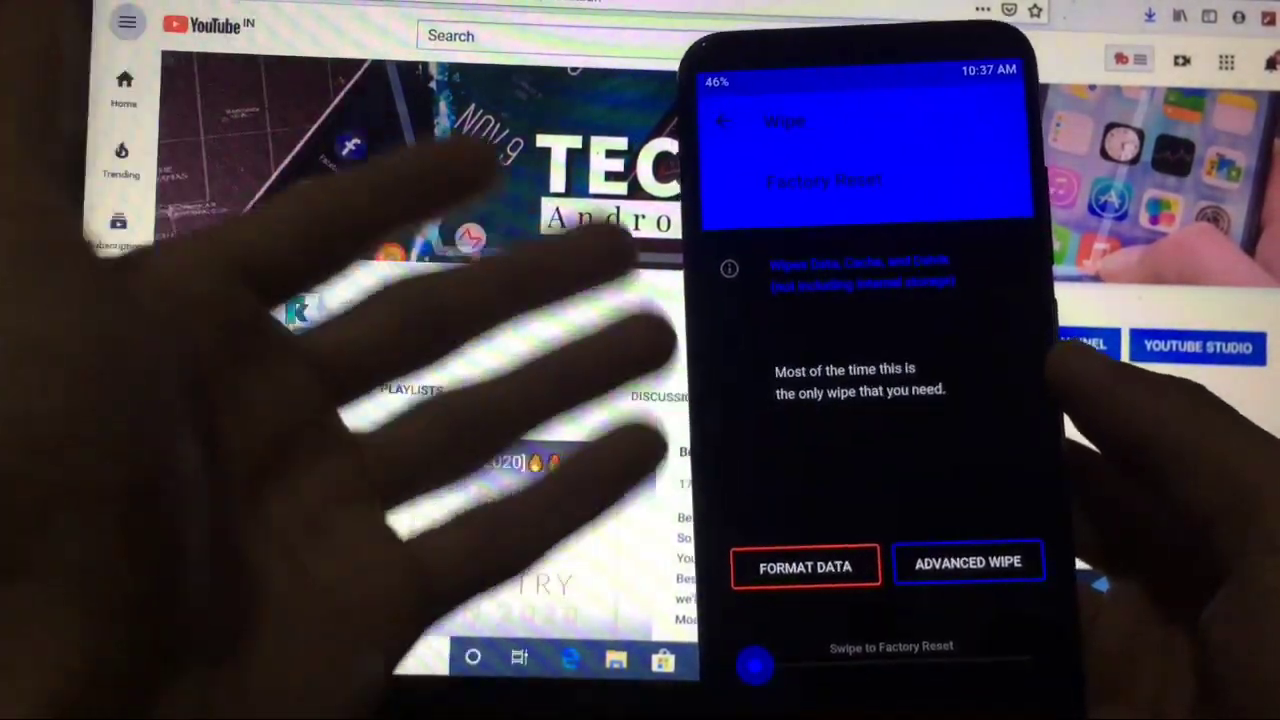
# Start Format Data and enter 'yes' as the wipe confirmation
pyautogui.click(806, 567)
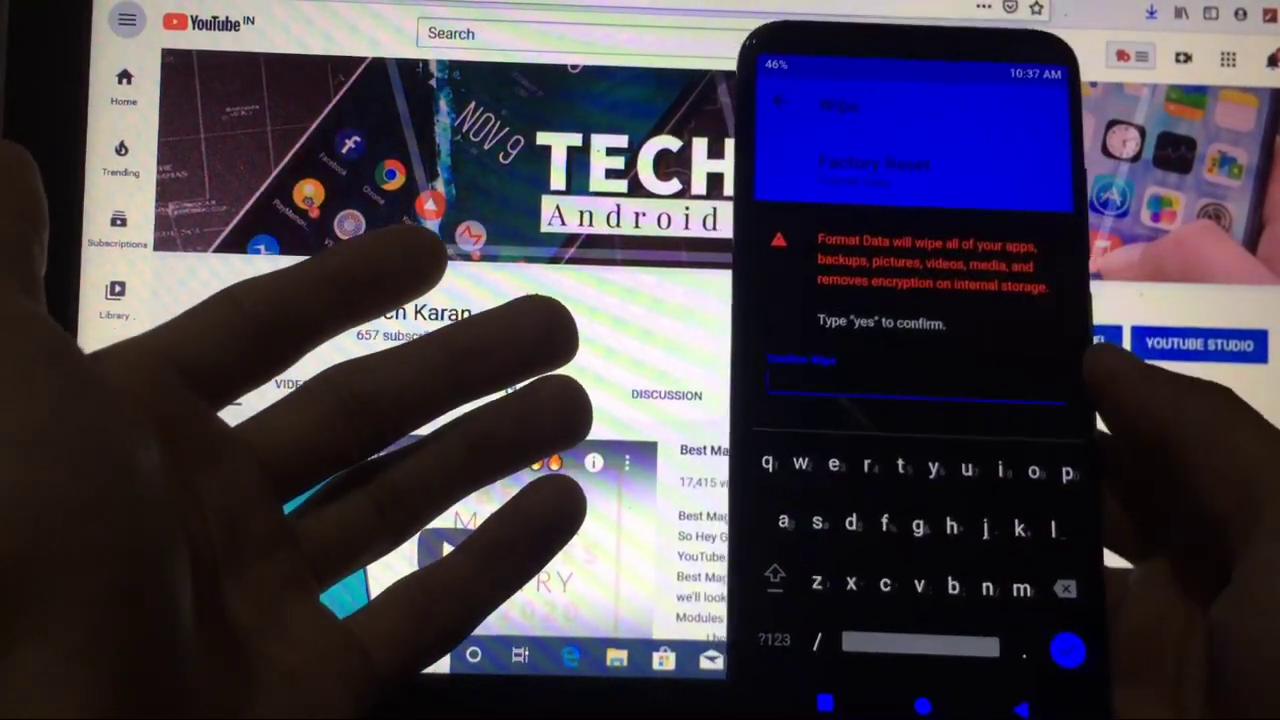
pyautogui.write('yes')
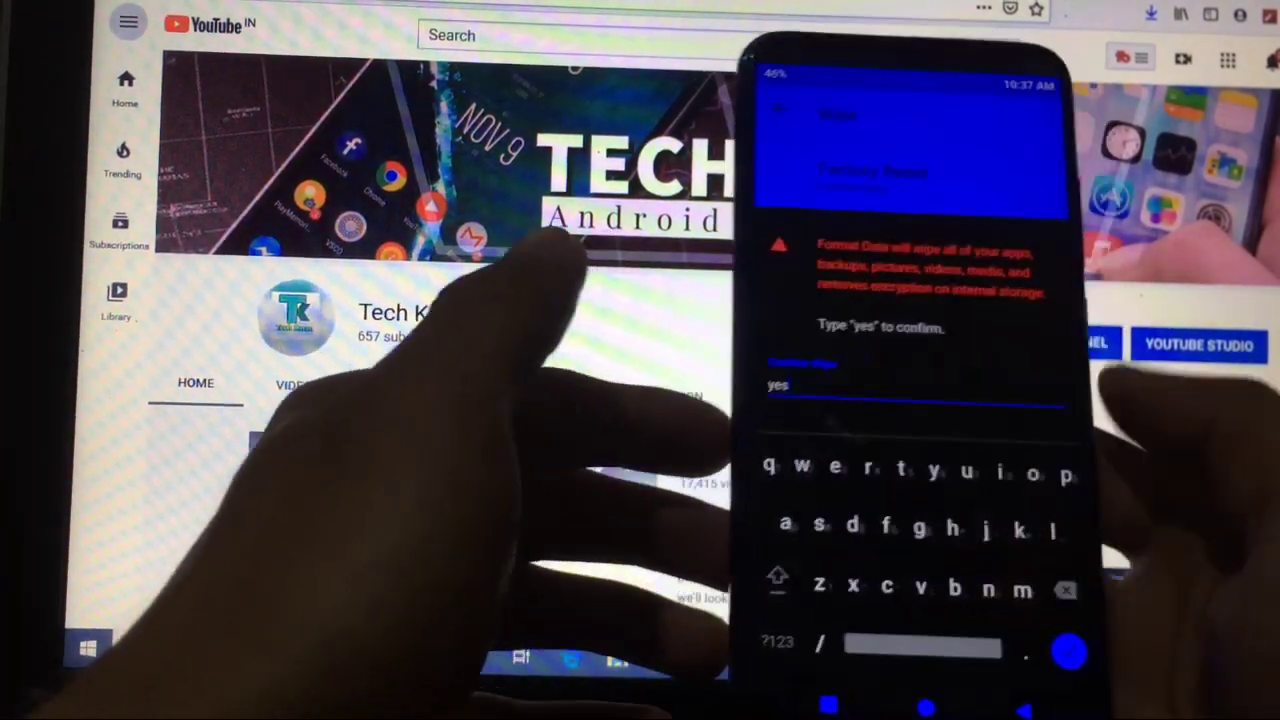